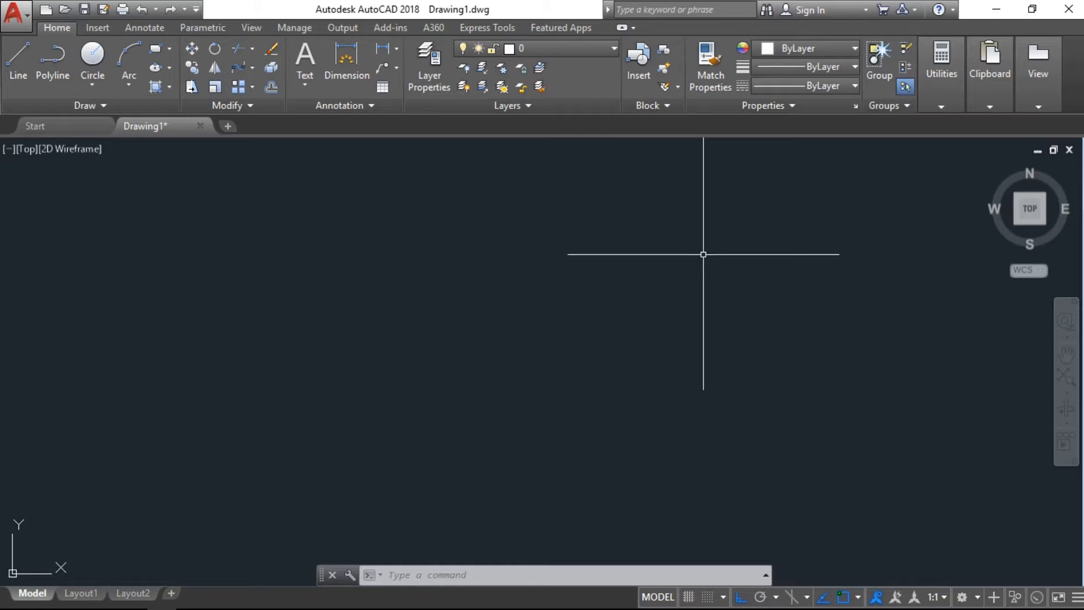
Step: Draw a 10-unit vertical line and a radius-5 circle centred on the crossing point
{"action": "type", "text": "L"}
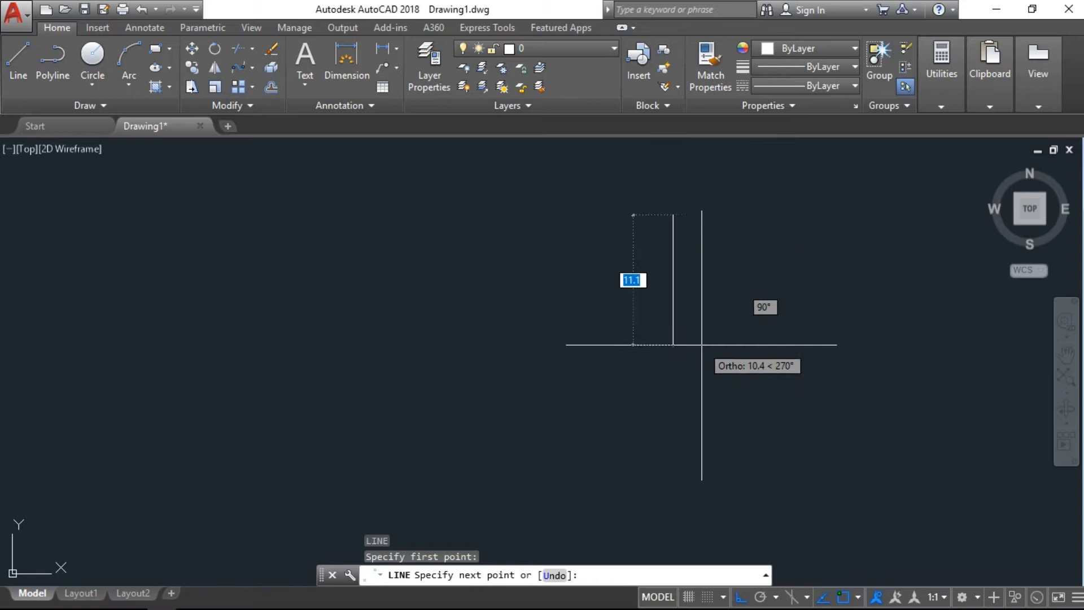
{"action": "type", "text": "10"}
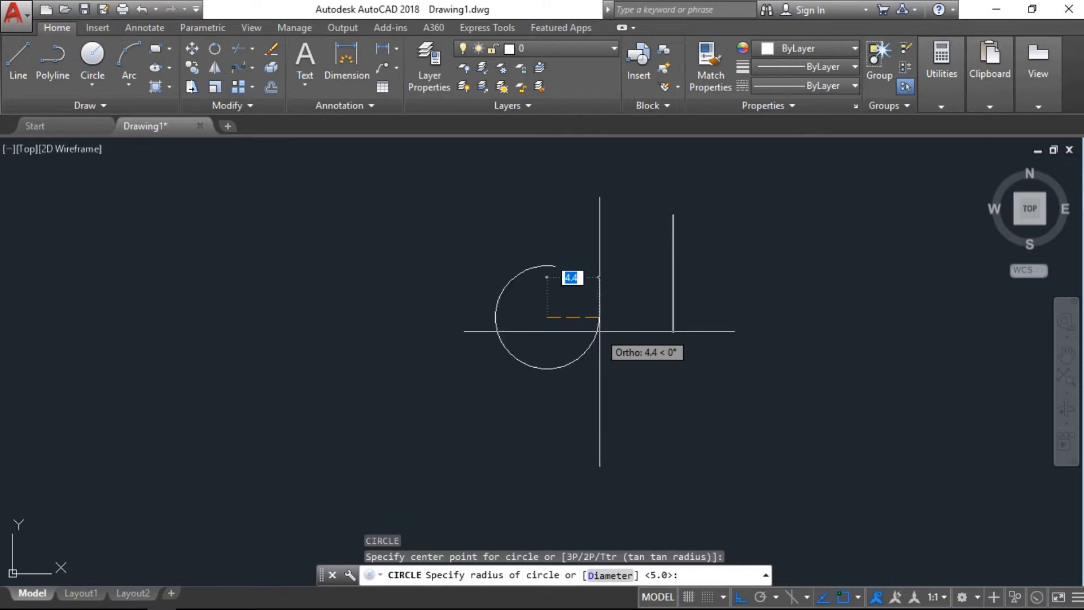
{"action": "type", "text": "5"}
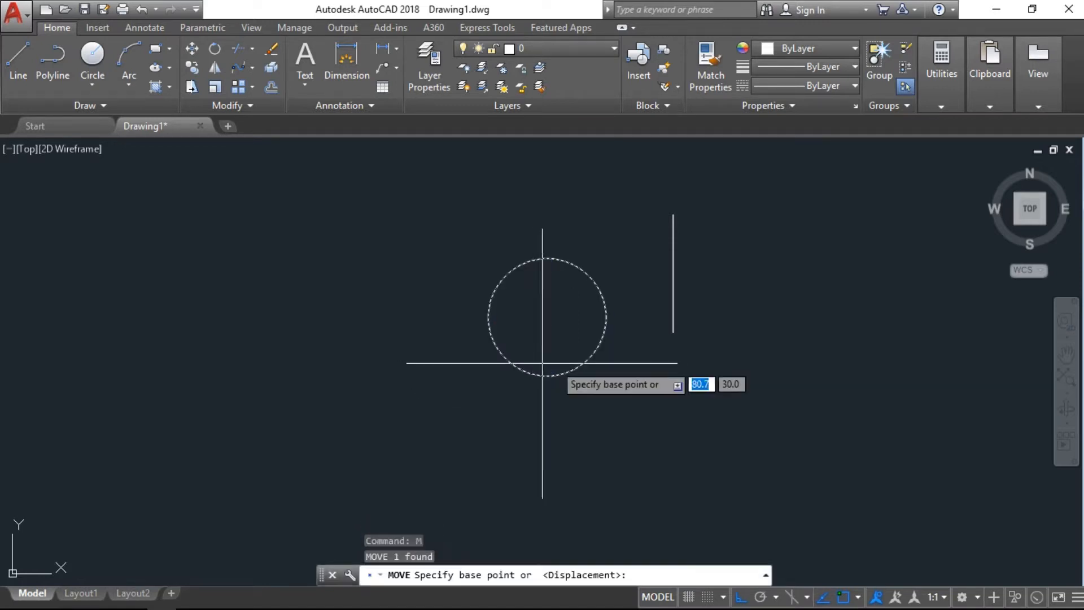
{"action": "left_click", "coordinate": [542, 315]}
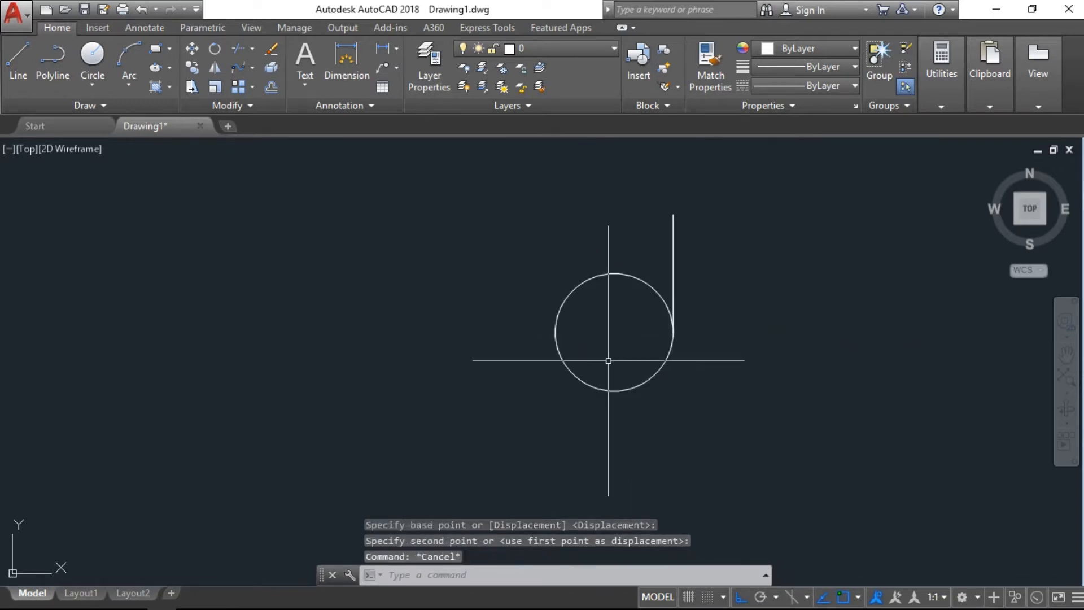
Step: Draw the slanted foot, stem and tall side line joining the bowl arc
{"action": "left_click", "coordinate": [18, 61]}
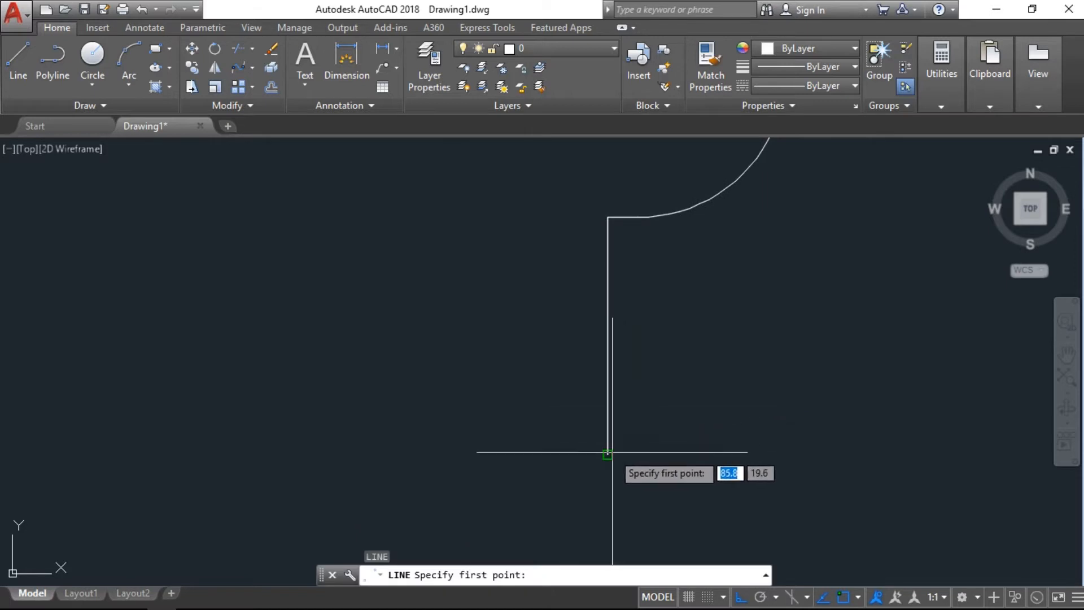
{"action": "left_click", "coordinate": [606, 453]}
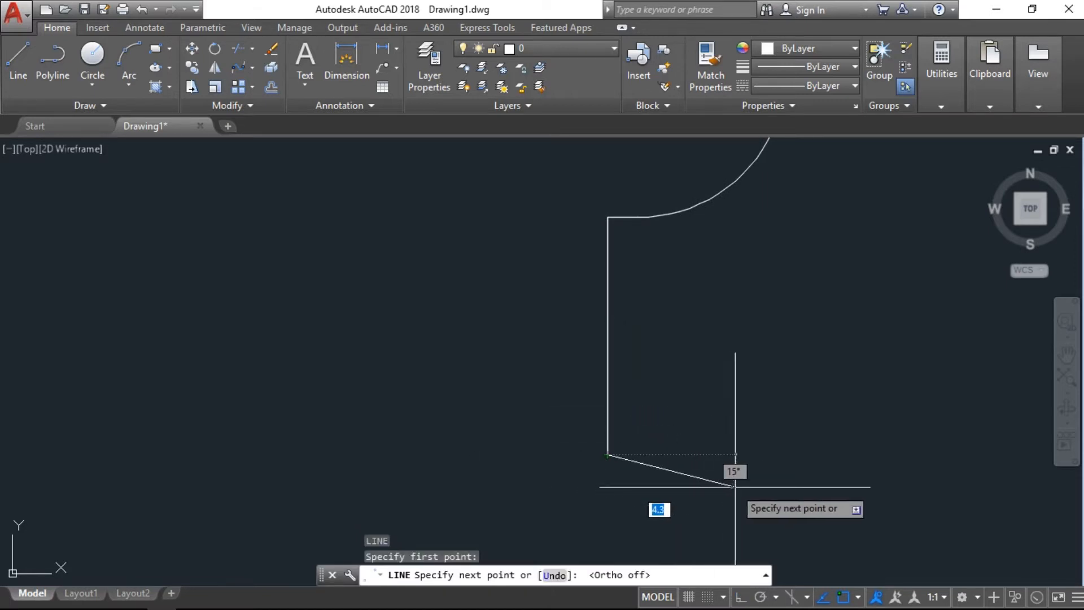
{"action": "mouse_move", "coordinate": [742, 486]}
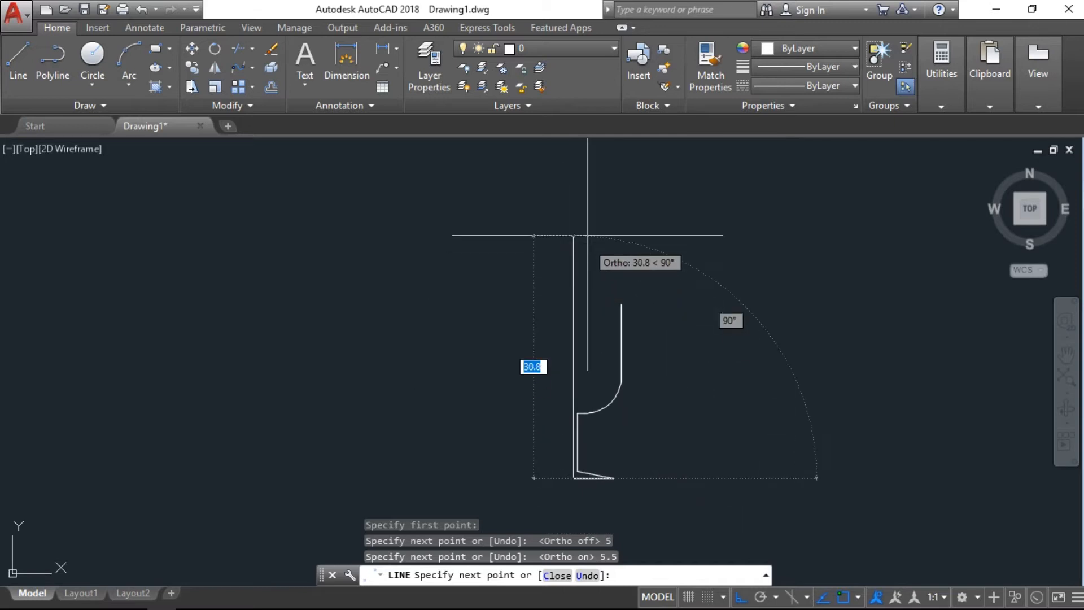
{"action": "key", "text": "Escape"}
{"action": "type", "text": "CO"}
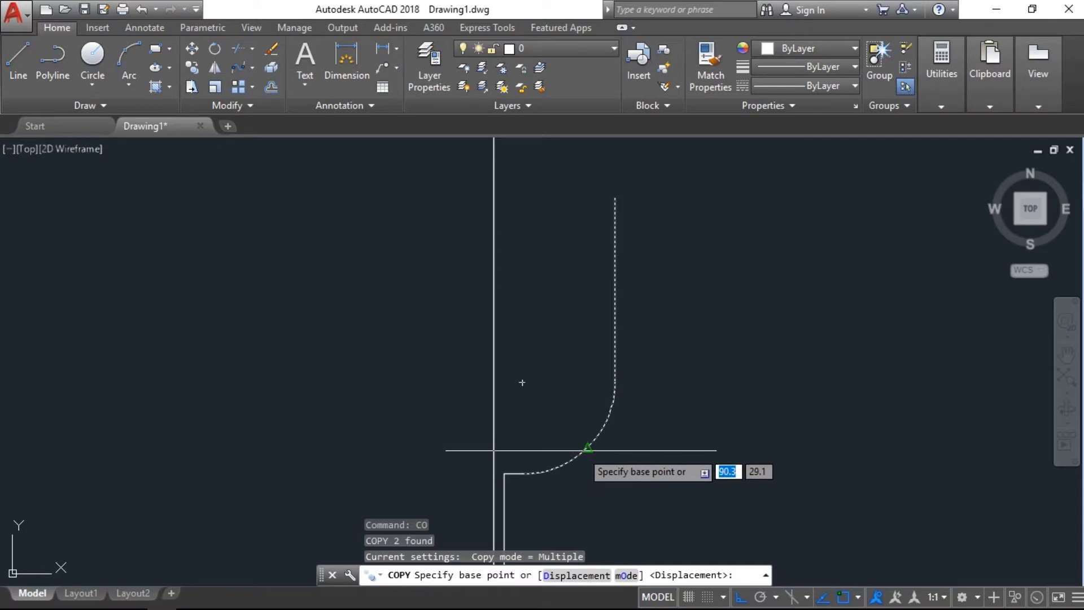
{"action": "mouse_move", "coordinate": [587, 448]}
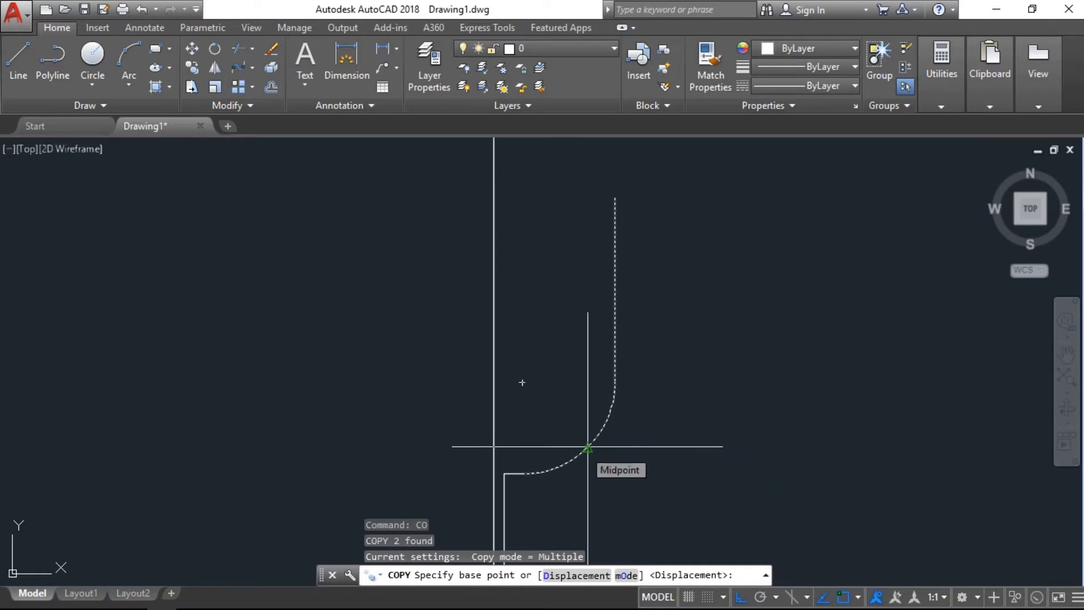
Step: Copy the bowl arc and side line 0.5 units inward from the arc midpoint
{"action": "left_click", "coordinate": [588, 449]}
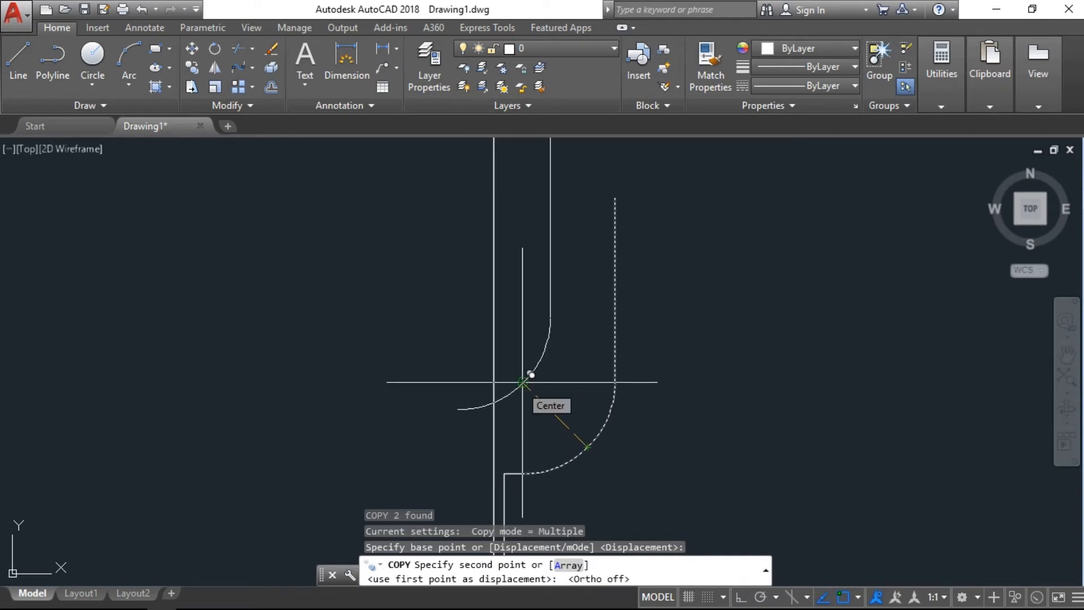
{"action": "type", "text": ".5"}
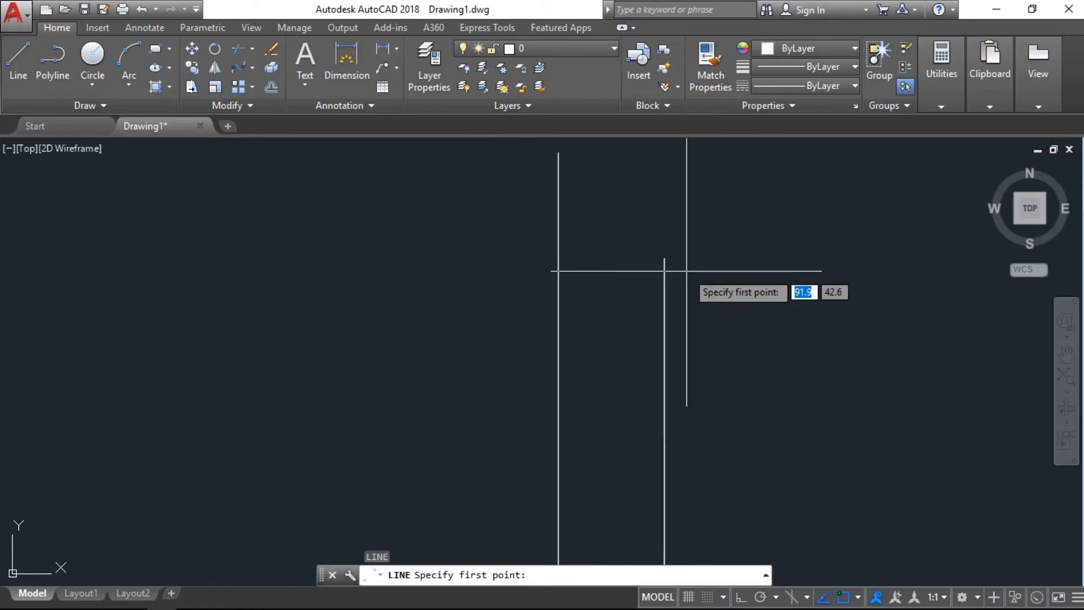
Step: Close the wall top with a line, round the rim with a trimmed circle, and erase extra geometry
{"action": "left_click", "coordinate": [555, 260]}
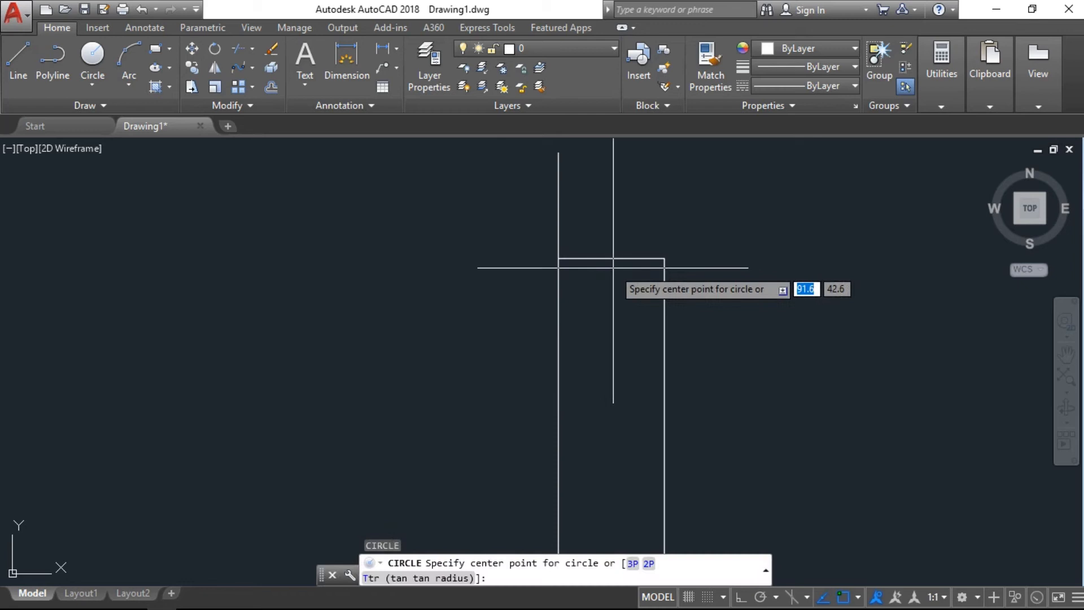
{"action": "left_click", "coordinate": [612, 258]}
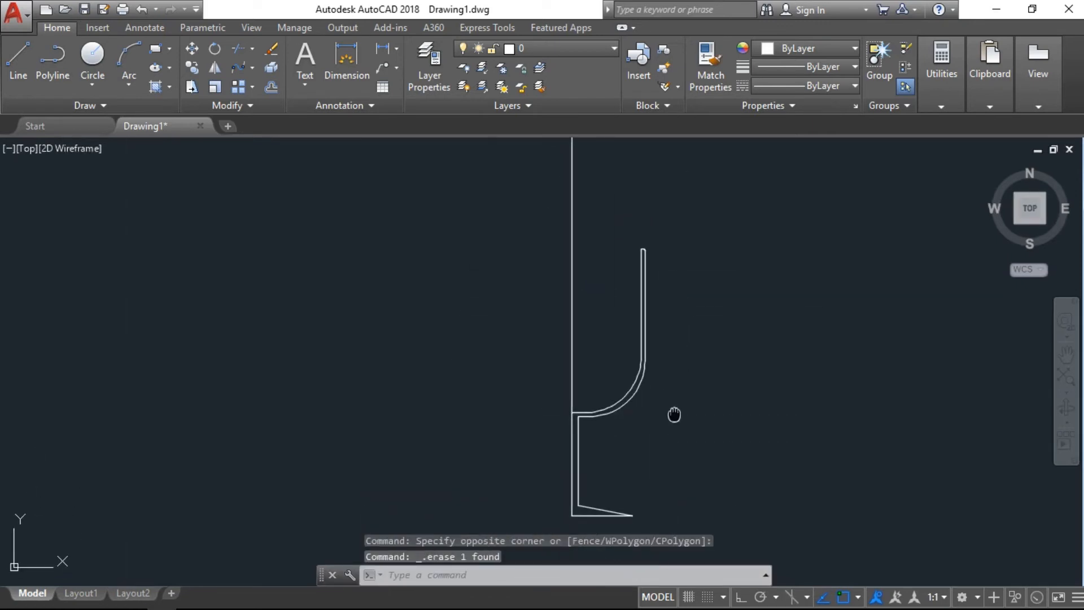
{"action": "type", "text": "JOIN Select objects to join:"}
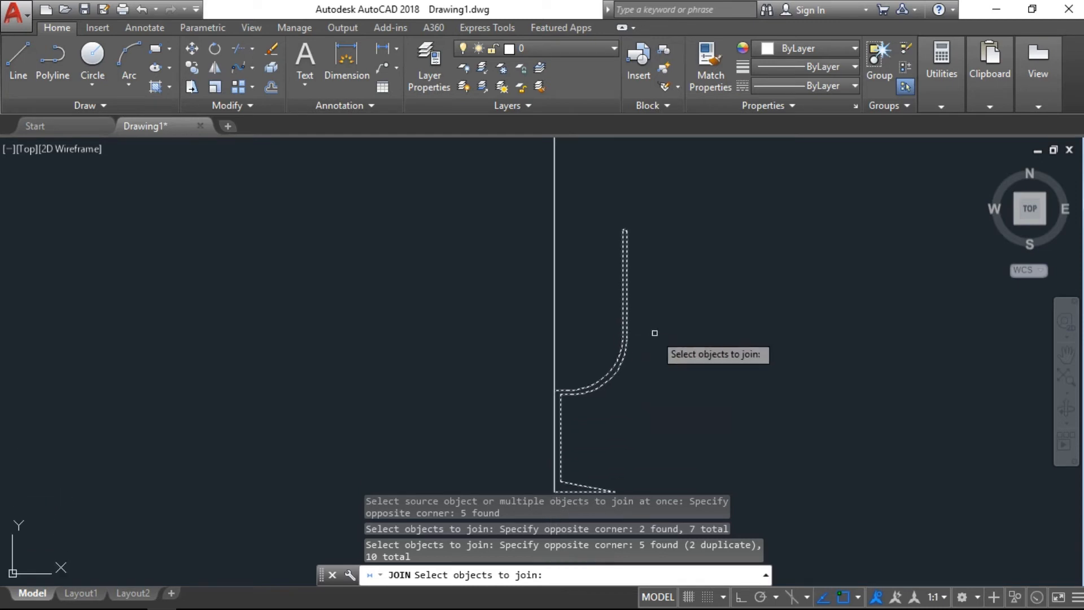
Step: Join all selected profile segments into a single polyline
{"action": "key", "text": "Enter"}
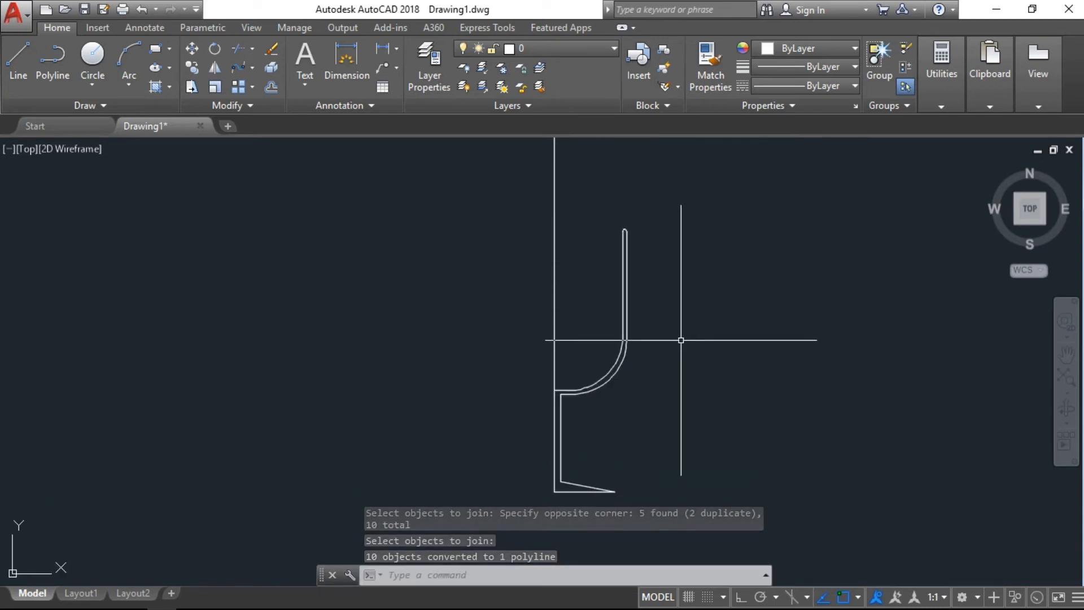
{"action": "type", "text": "REV"}
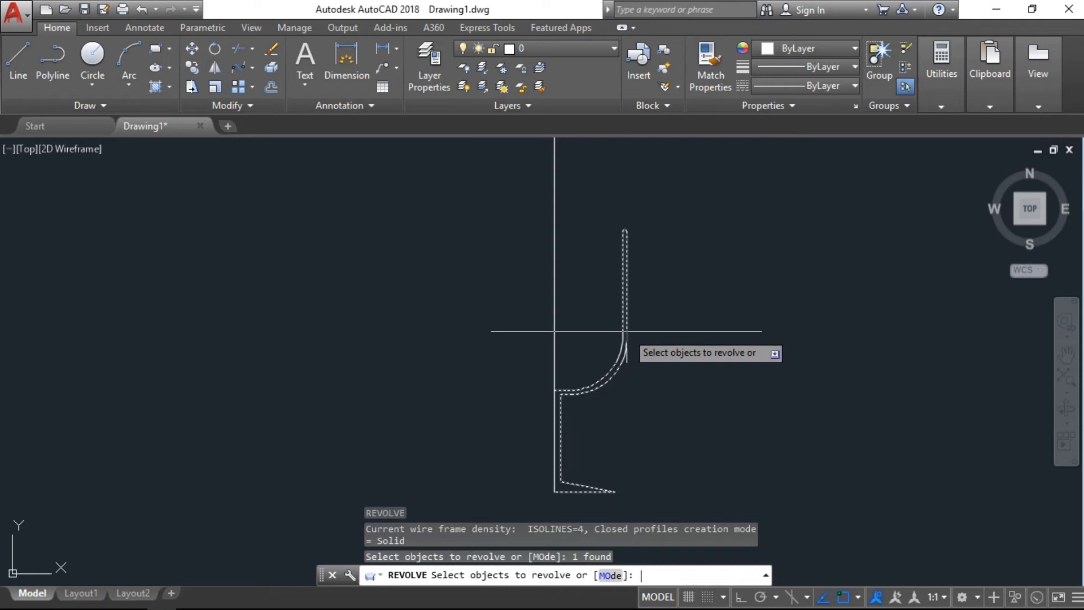
Step: Revolve the polyline around the vertical line from foot to top, viewed in SW Isometric
{"action": "key", "text": "enter"}
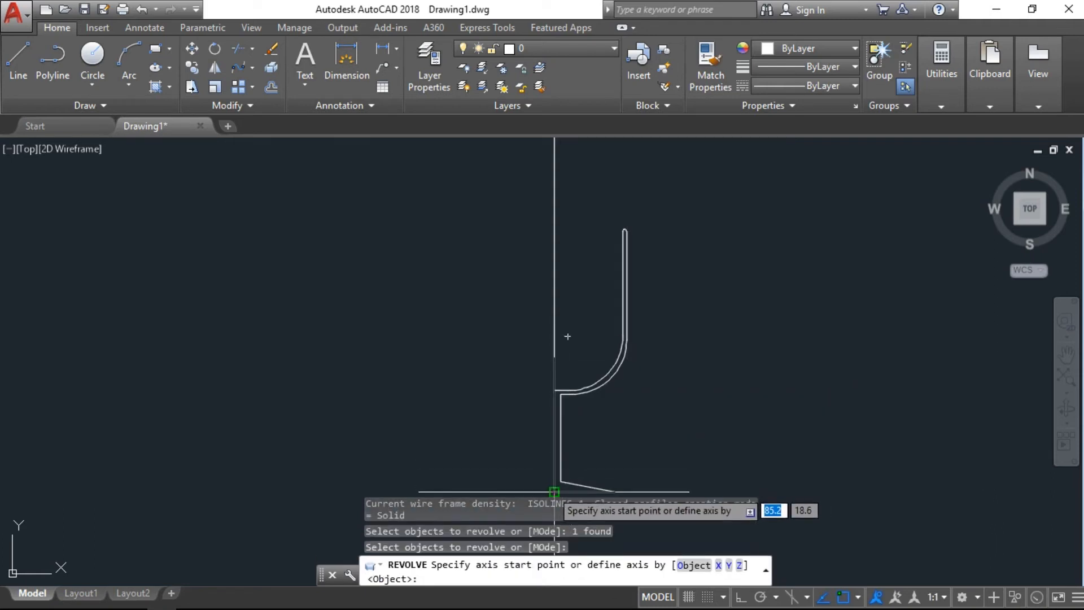
{"action": "left_click", "coordinate": [555, 493]}
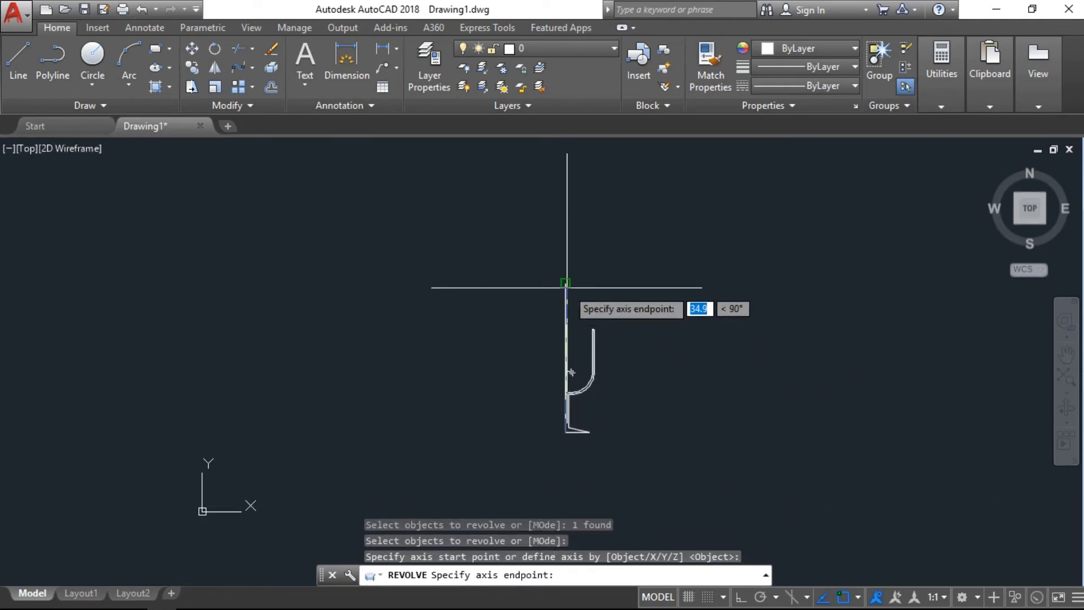
{"action": "left_click", "coordinate": [565, 282]}
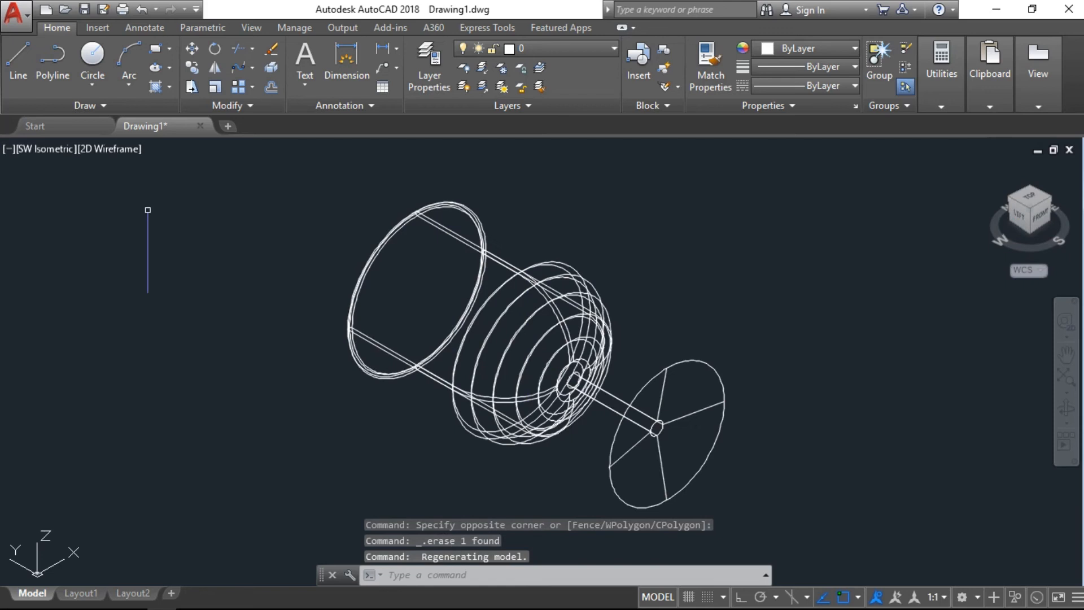
Step: Switch the visual style to Realistic and orbit the glass upright with 3DORBIT
{"action": "left_click", "coordinate": [110, 149]}
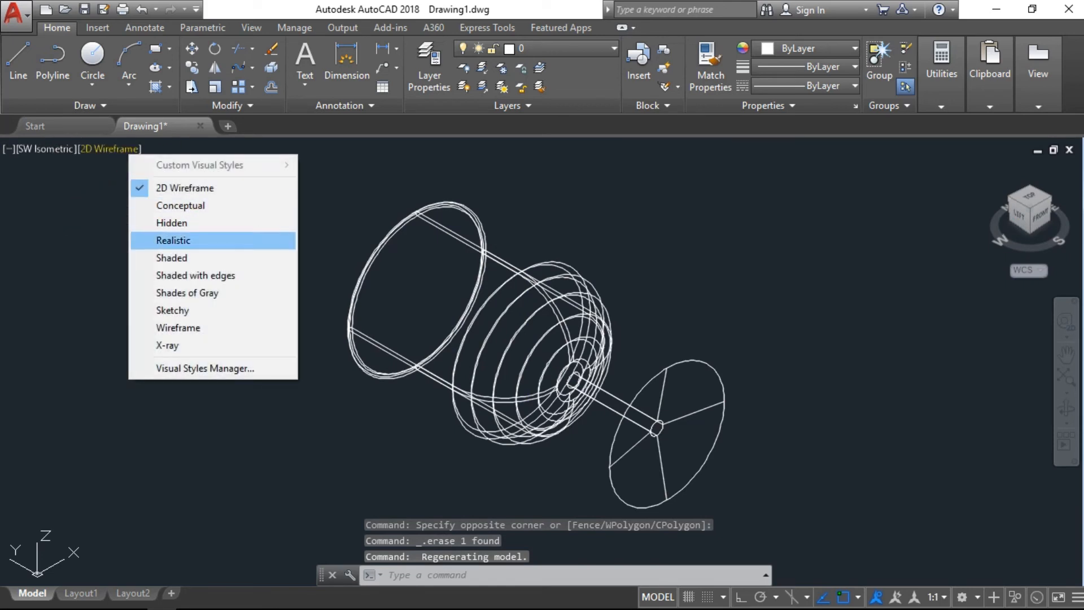
{"action": "left_click", "coordinate": [174, 240]}
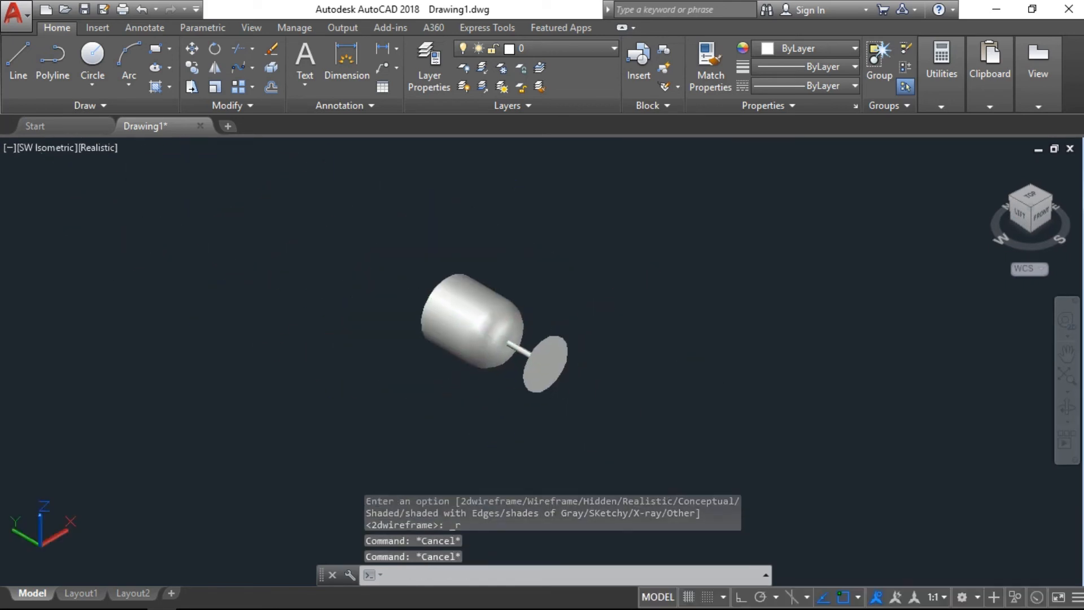
{"action": "type", "text": "3DORBIT"}
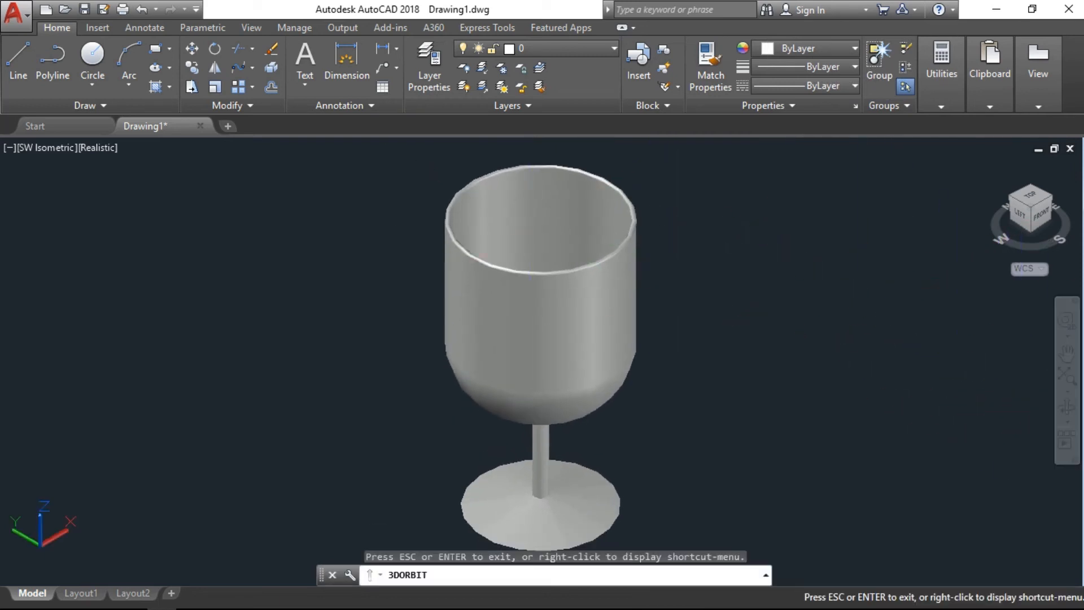
Step: Set FACETRES smoothness to 2 so the glass walls render smoothly
{"action": "left_click_drag", "start_coordinate": [540, 277], "coordinate": [539, 359]}
{"action": "type", "text": "s"}
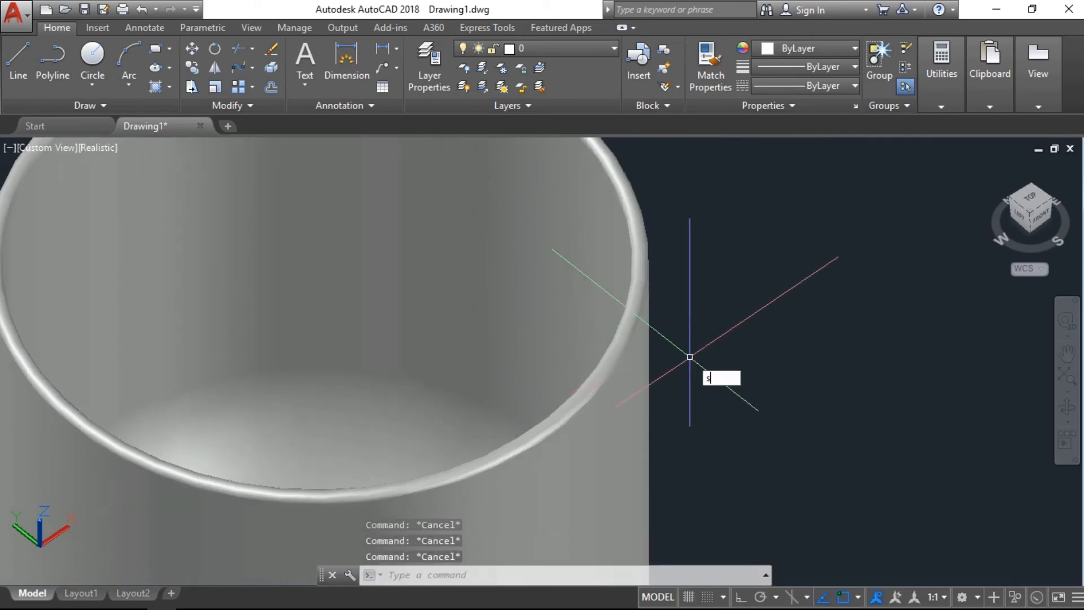
{"action": "type", "text": "MOOTHNESS"}
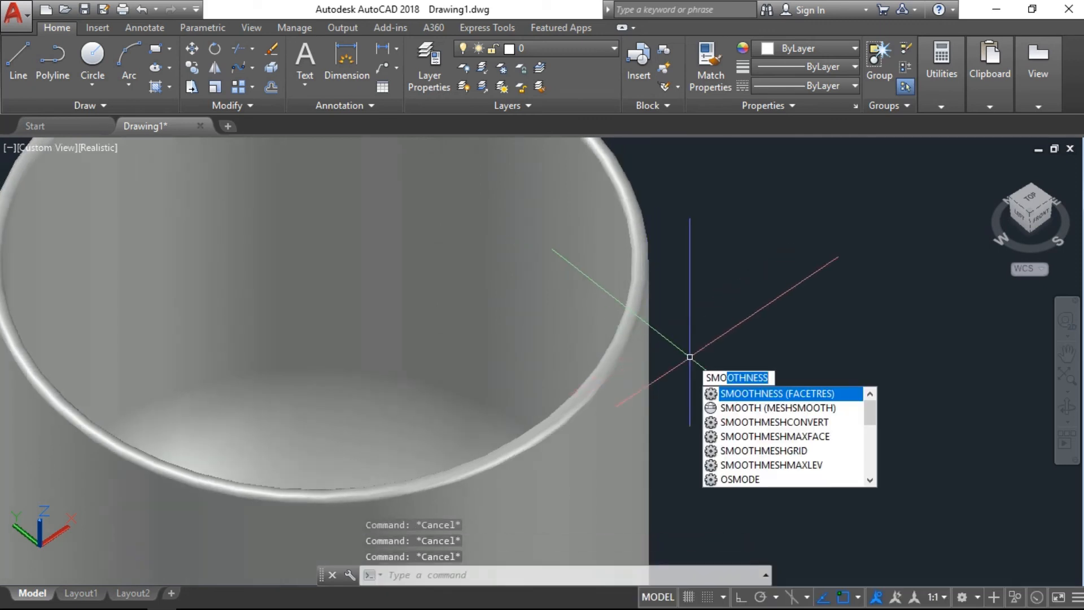
{"action": "left_click", "coordinate": [778, 393]}
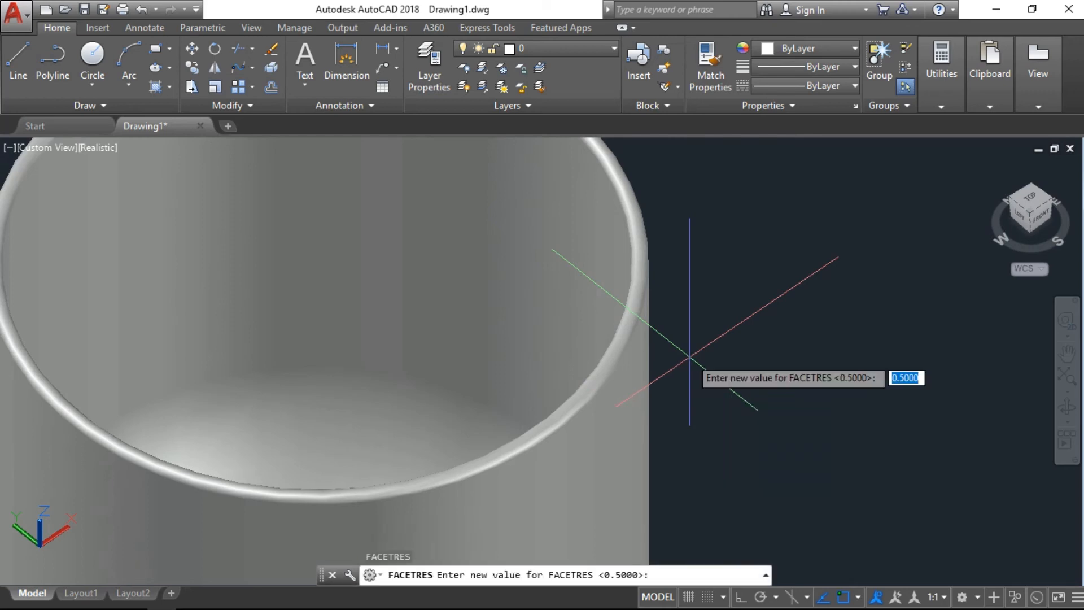
{"action": "type", "text": "2"}
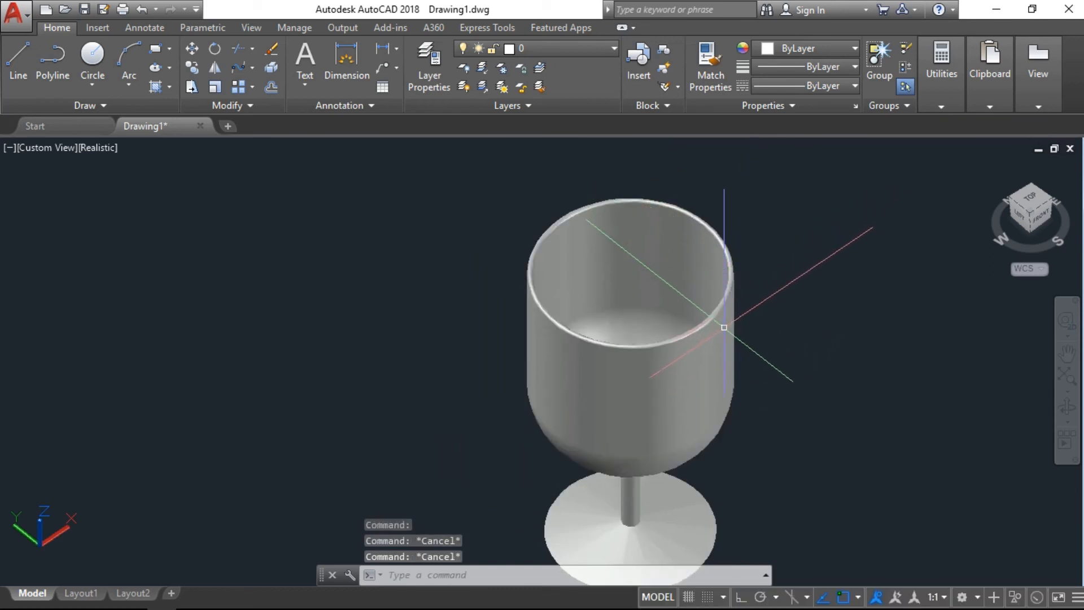
Step: Give the glass solid a light green colour (215,235,210)
{"action": "left_click", "coordinate": [852, 49]}
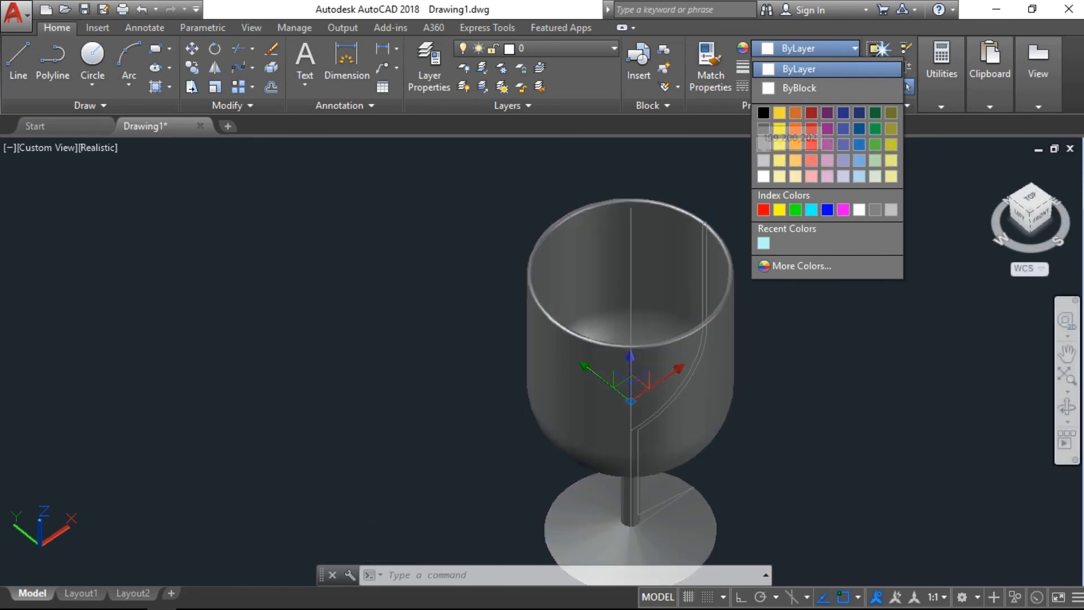
{"action": "left_click", "coordinate": [876, 176]}
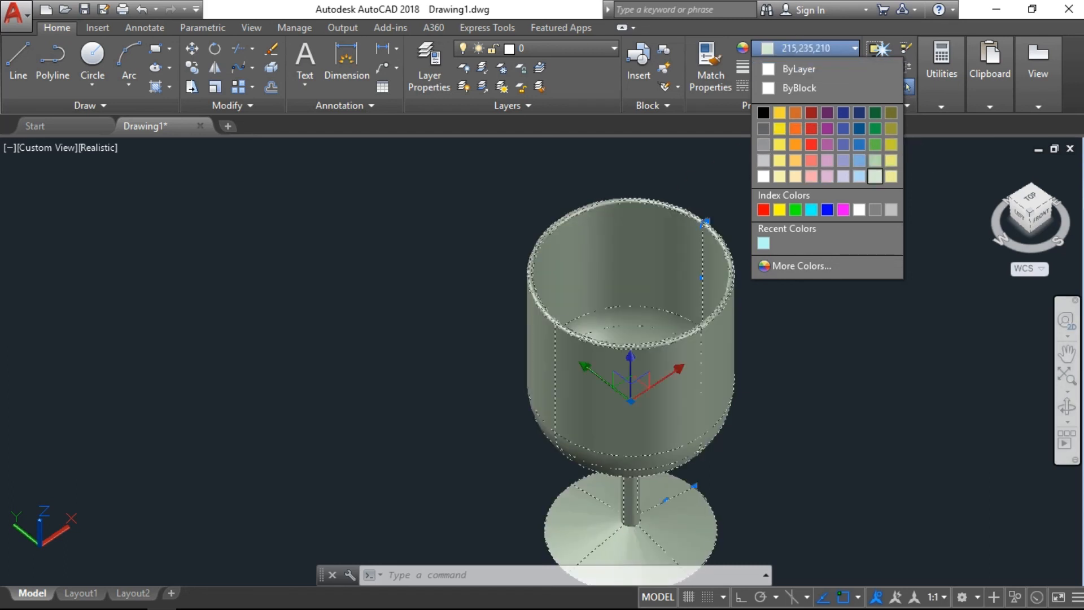